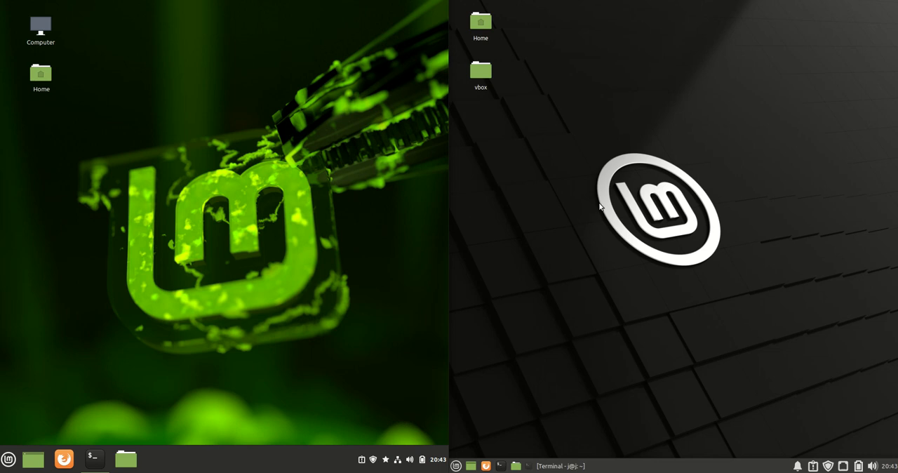
{"action": "mouse_move", "coordinate": [177, 122]}
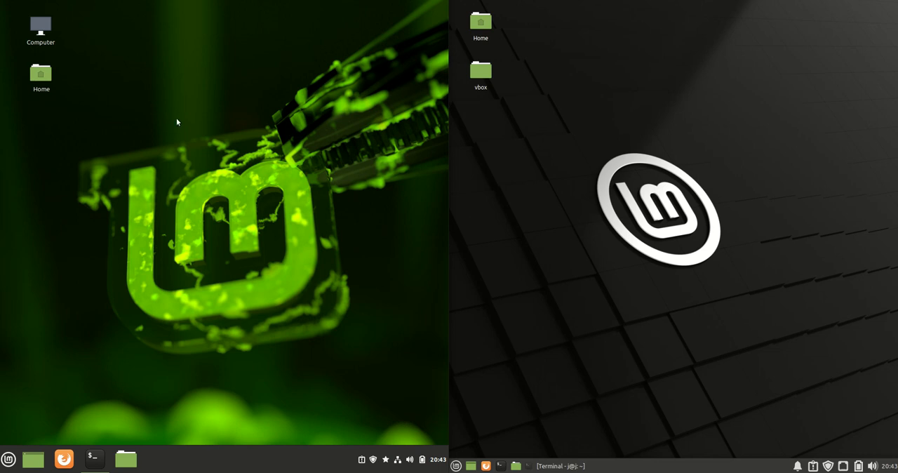
{"action": "mouse_move", "coordinate": [284, 162]}
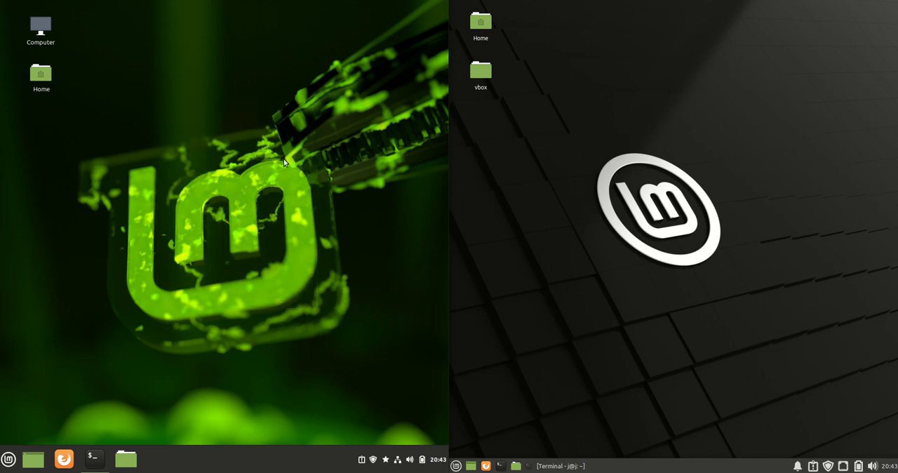
{"action": "mouse_move", "coordinate": [628, 169]}
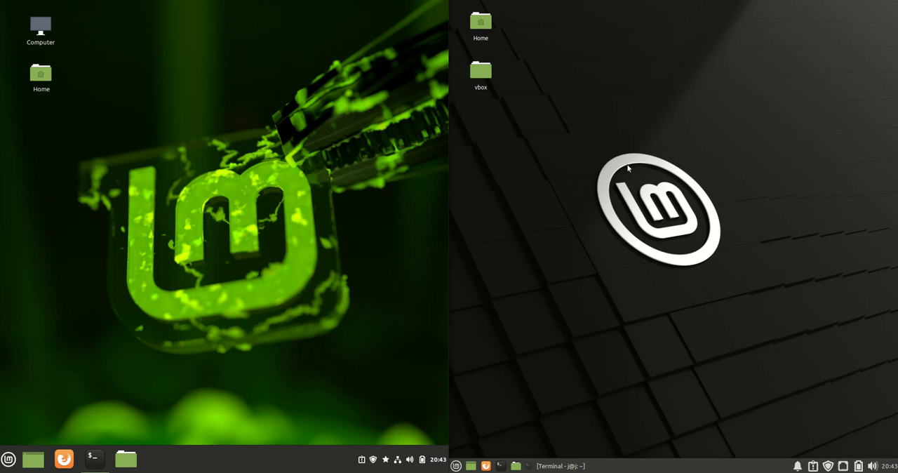
{"action": "mouse_move", "coordinate": [595, 136]}
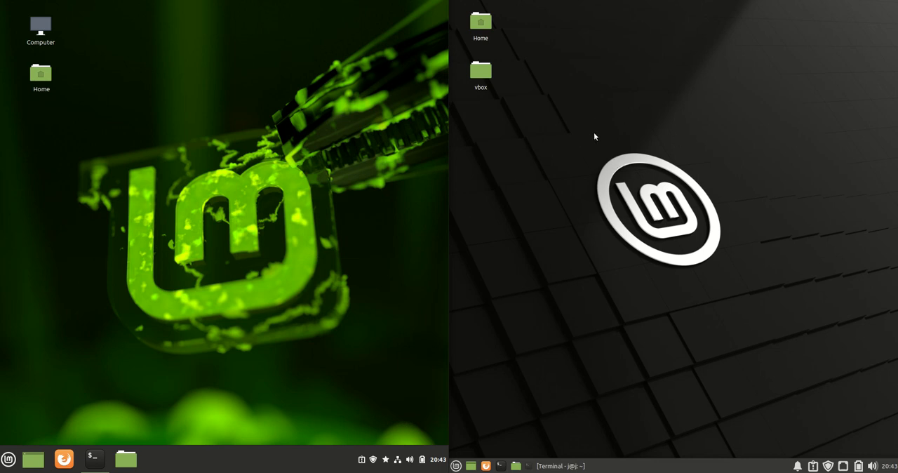
{"action": "mouse_move", "coordinate": [660, 218]}
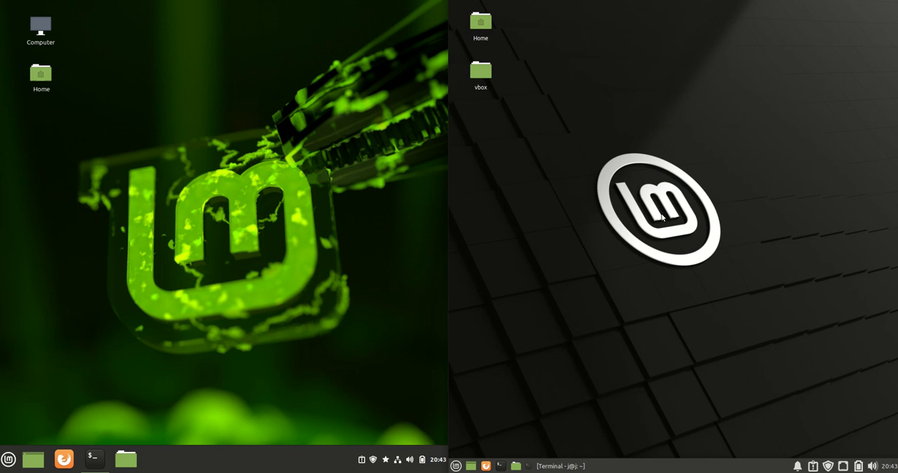
{"action": "mouse_move", "coordinate": [344, 129]}
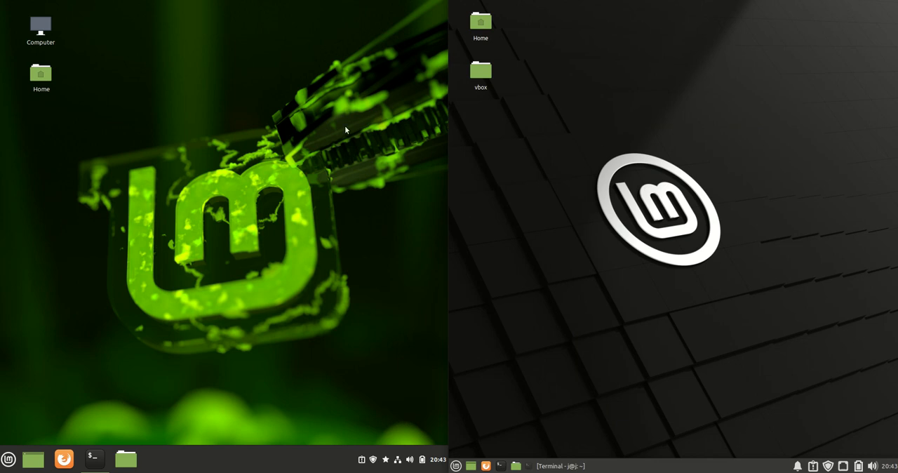
{"action": "mouse_move", "coordinate": [335, 110]}
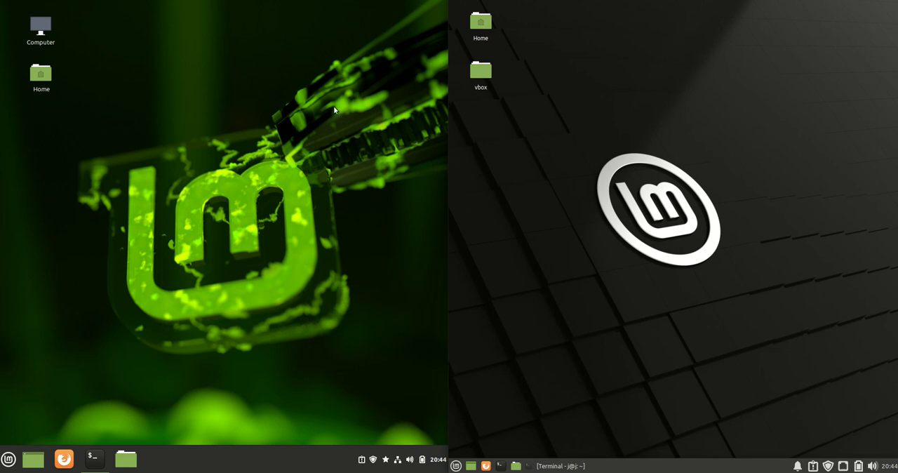
{"action": "mouse_move", "coordinate": [394, 168]}
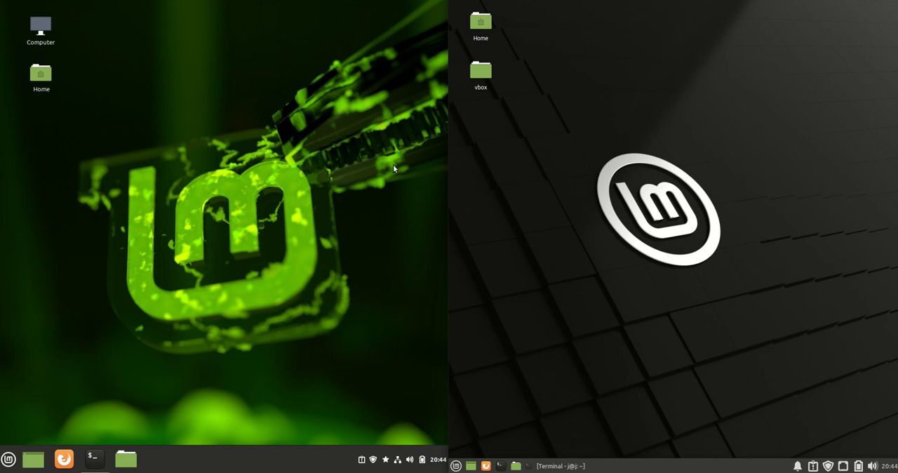
{"action": "mouse_move", "coordinate": [632, 164]}
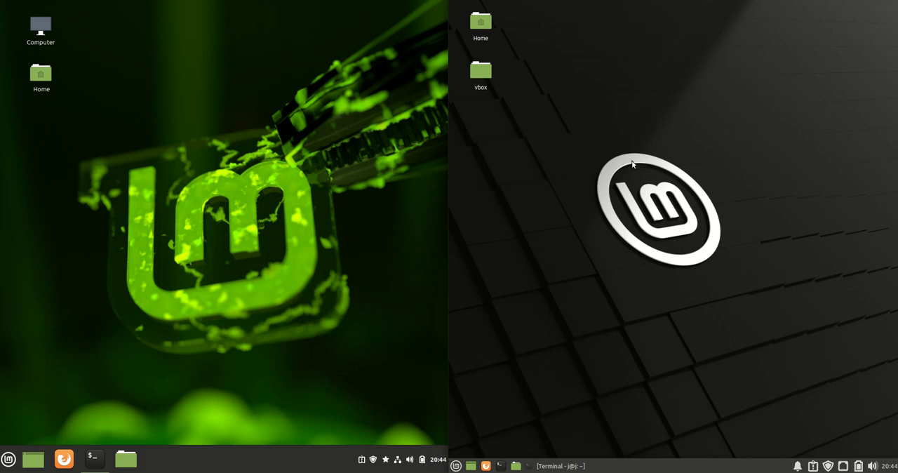
{"action": "mouse_move", "coordinate": [264, 118]}
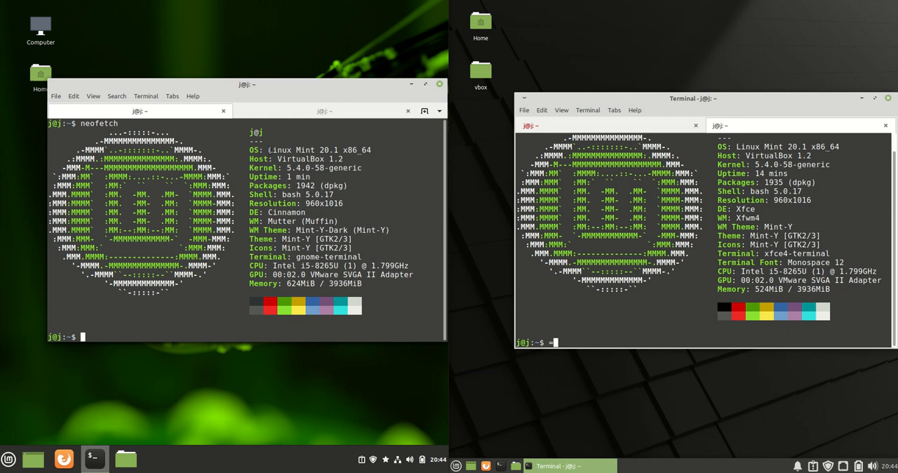
Show neofetch summaries side by side: Cinnamon at 624MiB, Xfce at 524MiB memory
{"action": "double_click", "coordinate": [319, 149]}
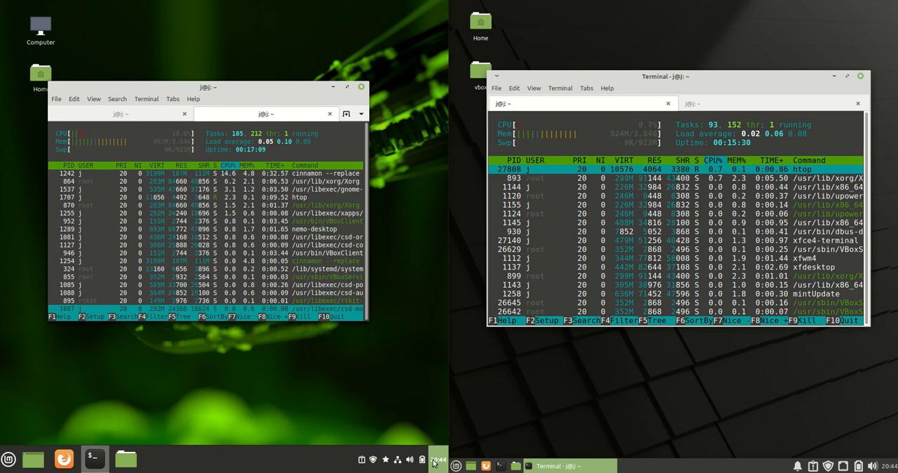
Compare htop RAM usage, then rerun neofetch in the Cinnamon terminal
{"action": "left_click", "coordinate": [9, 459]}
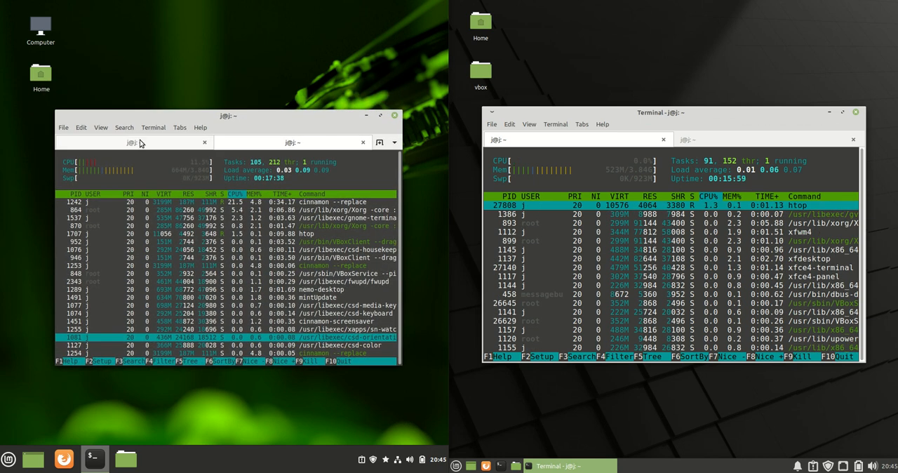
{"action": "type", "text": "neofetch"}
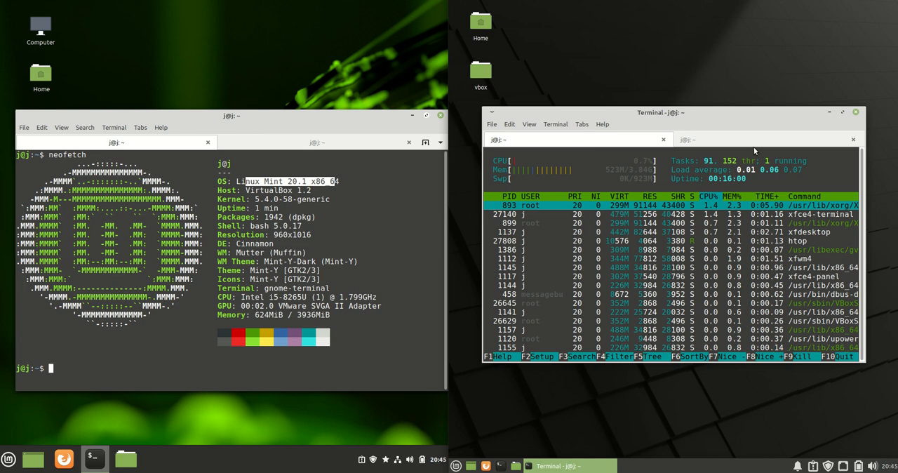